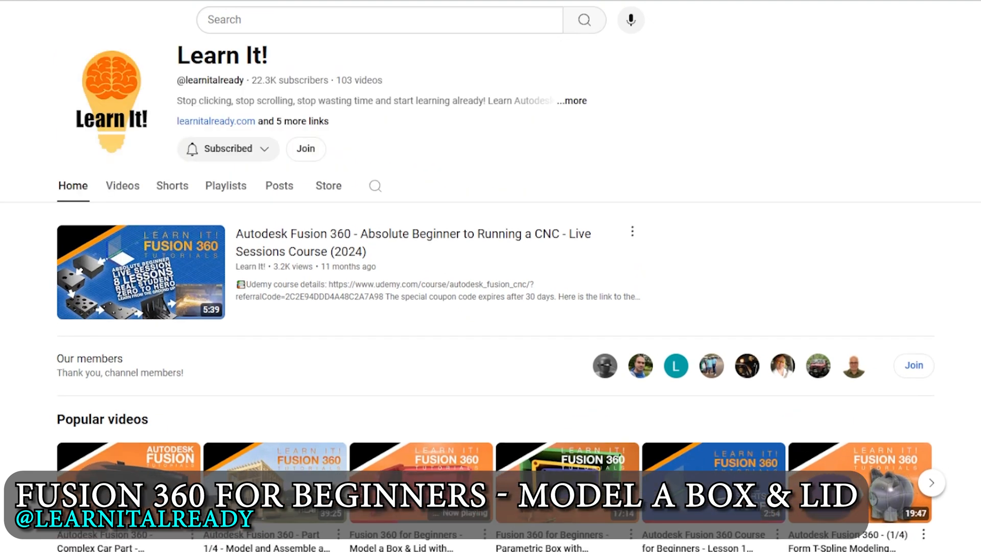
{"action": "scroll", "scroll_direction": "up", "scroll_amount": 3}
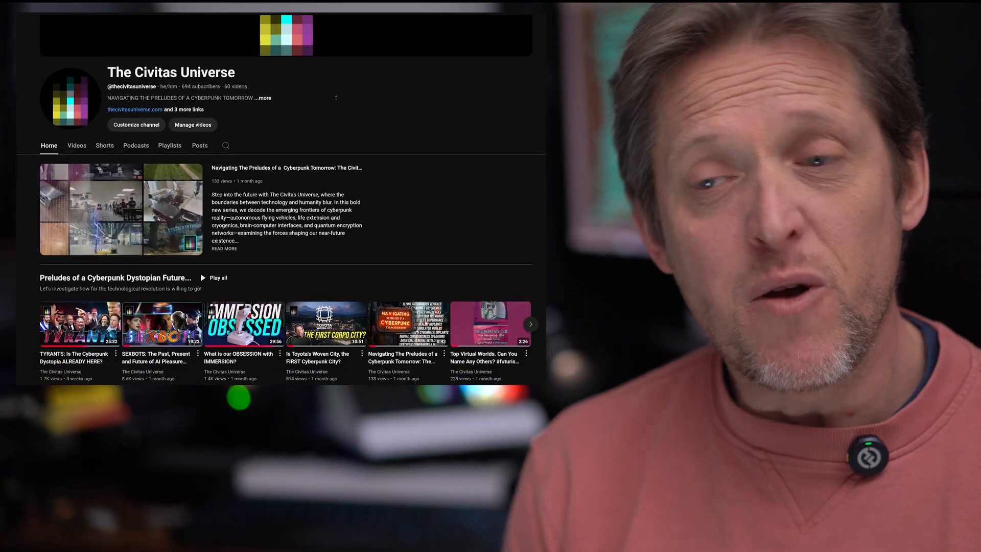
{"action": "scroll", "scroll_direction": "down", "scroll_amount": 3}
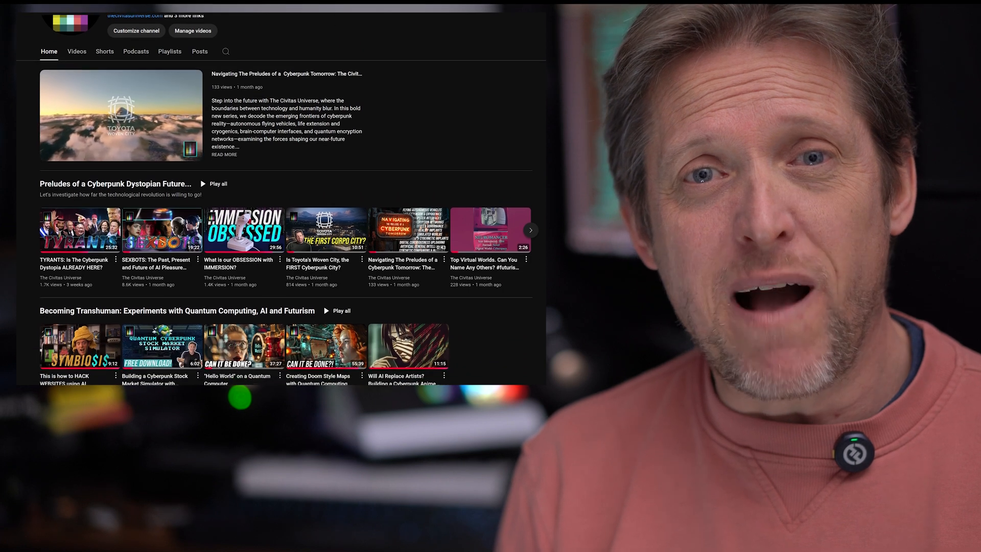
{"action": "scroll", "scroll_direction": "down", "scroll_amount": 3}
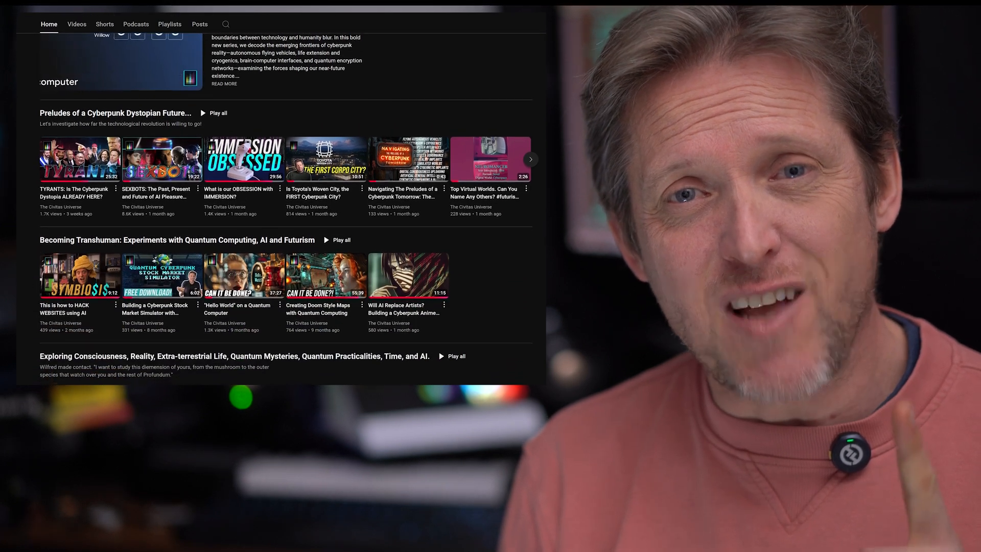
{"action": "scroll", "scroll_direction": "down", "scroll_amount": 3}
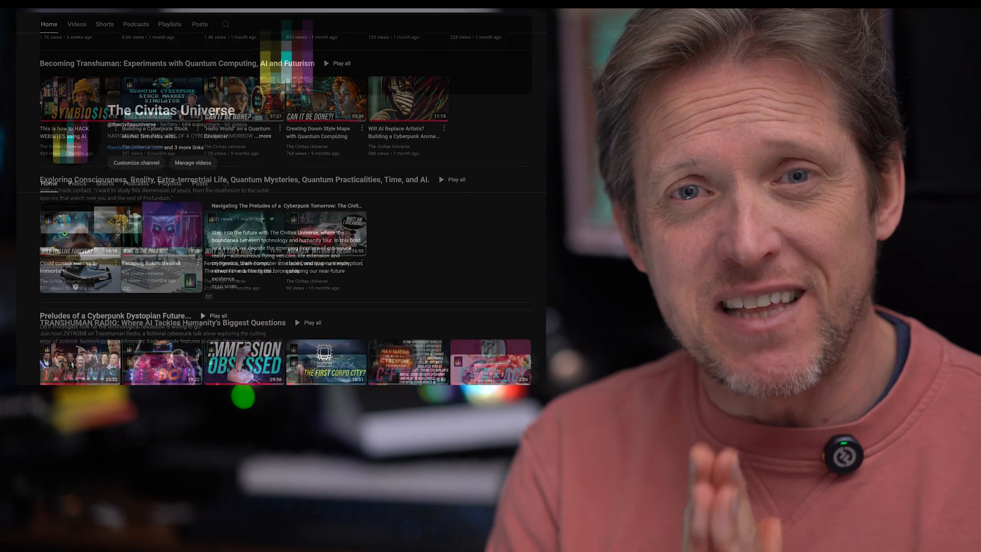
{"action": "scroll", "scroll_direction": "up", "scroll_amount": 3}
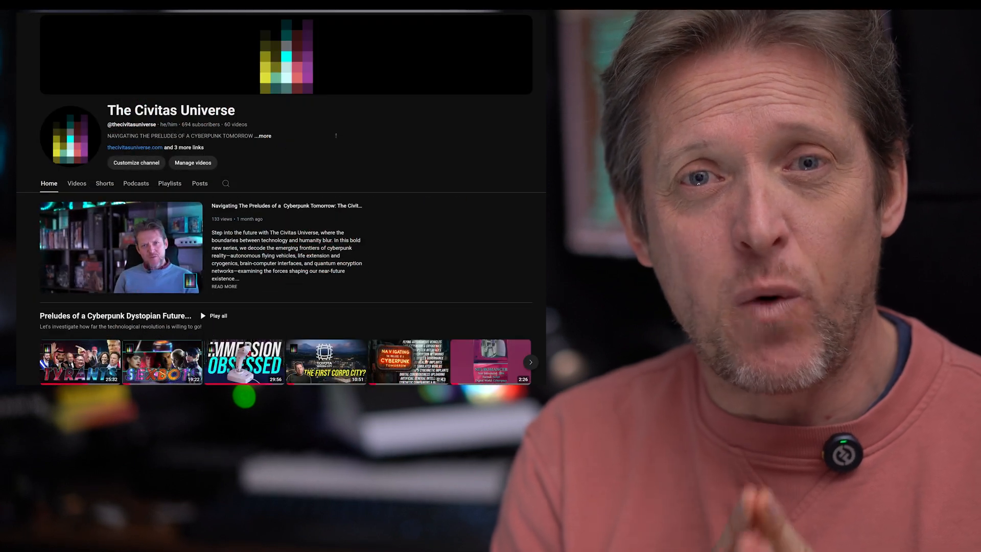
{"action": "scroll", "scroll_direction": "down", "scroll_amount": 3}
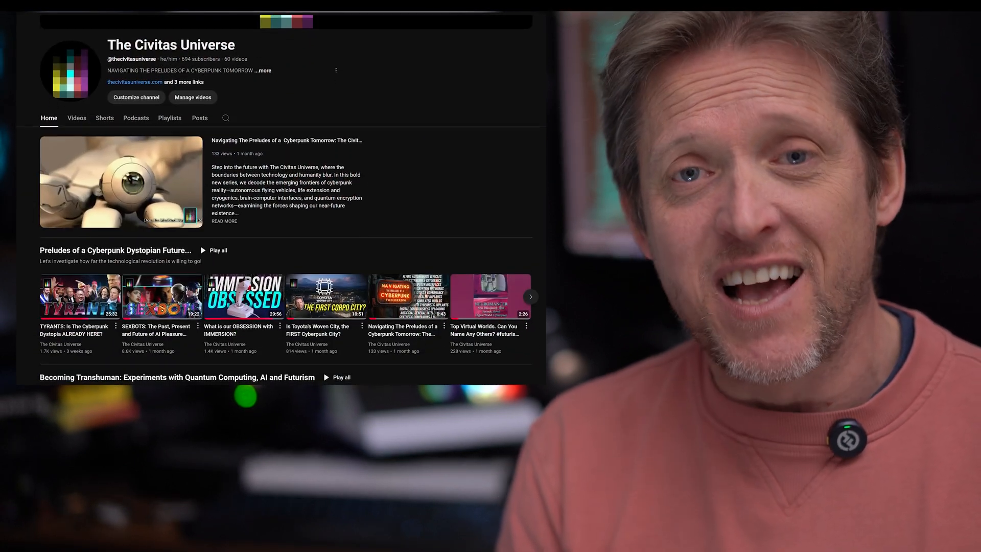
{"action": "scroll", "scroll_direction": "down", "scroll_amount": 3}
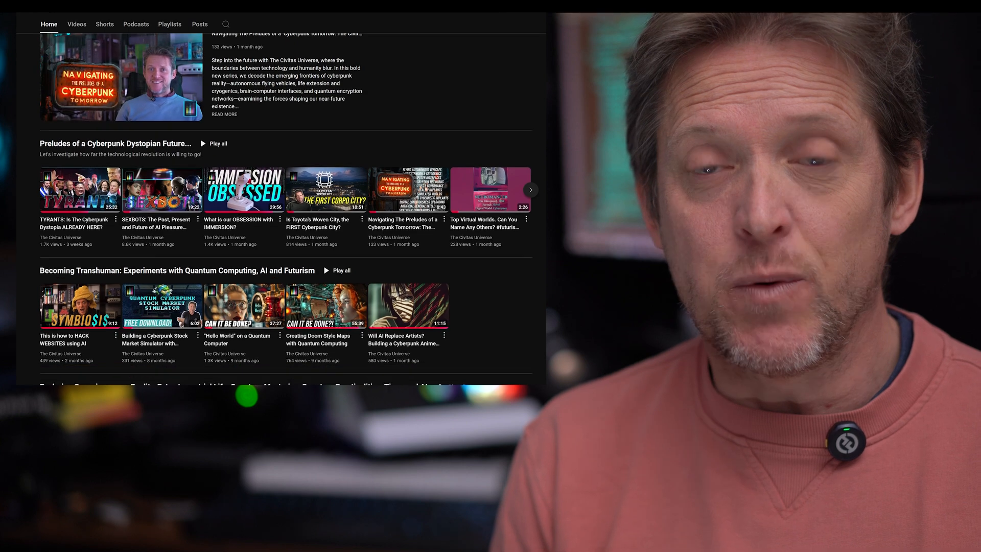
{"action": "scroll", "scroll_direction": "down", "scroll_amount": 3}
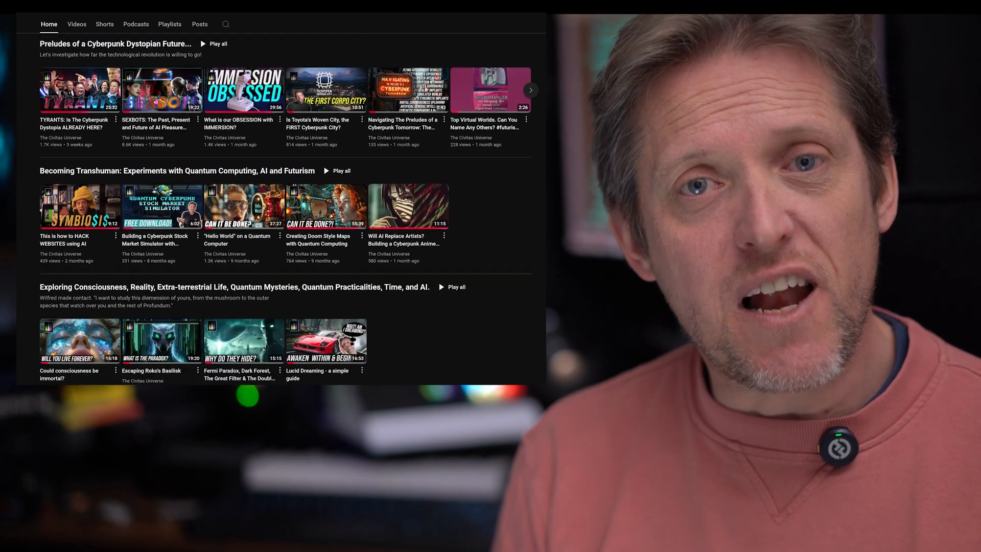
{"action": "scroll", "scroll_direction": "down", "scroll_amount": 3}
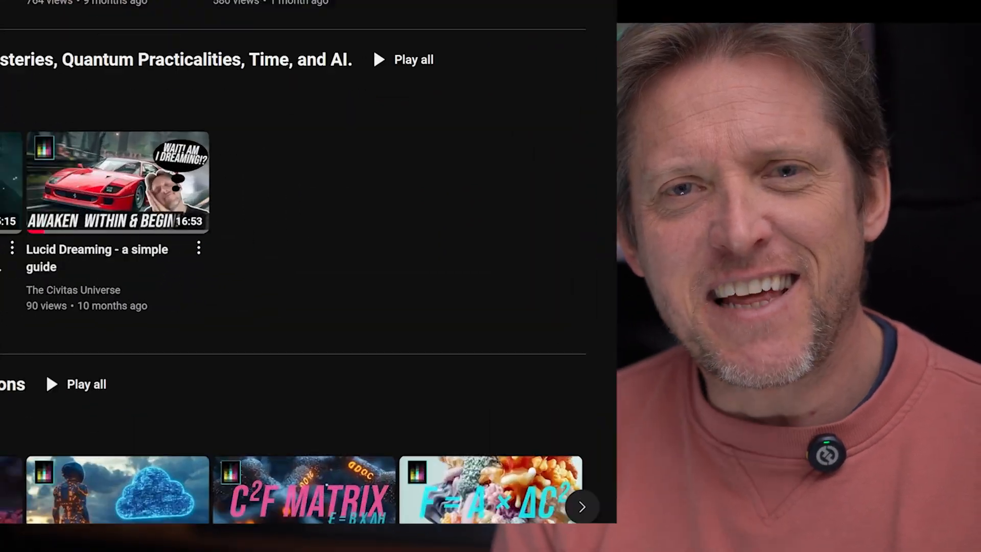